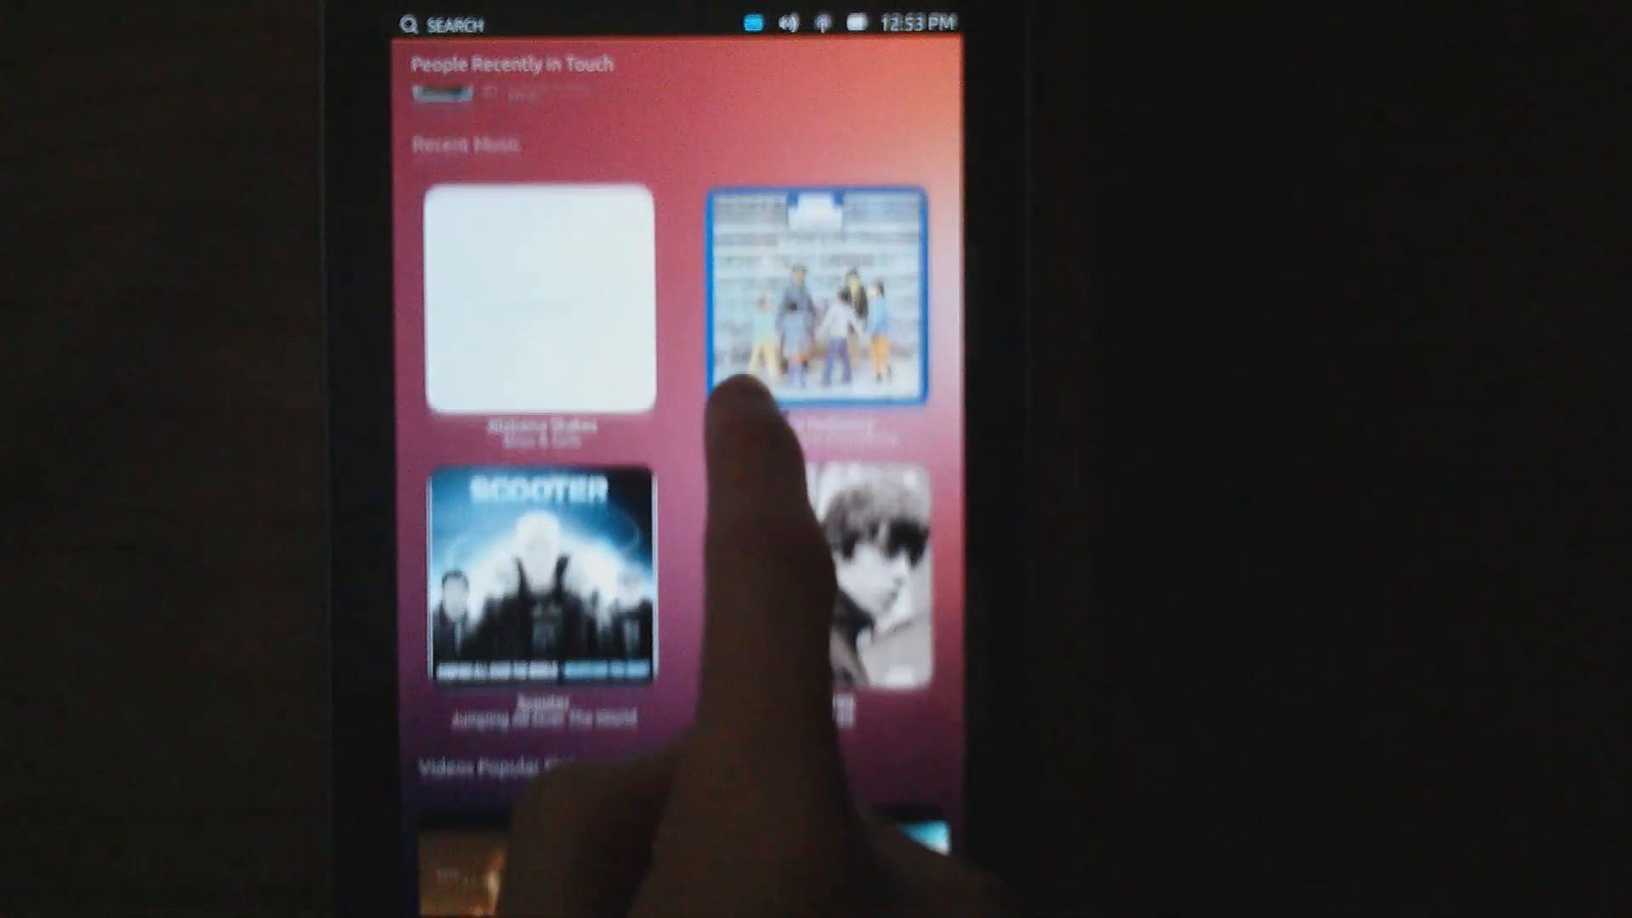
Browse the frequent, installed and downloadable apps on the Apps lens.
scroll(up, 3)
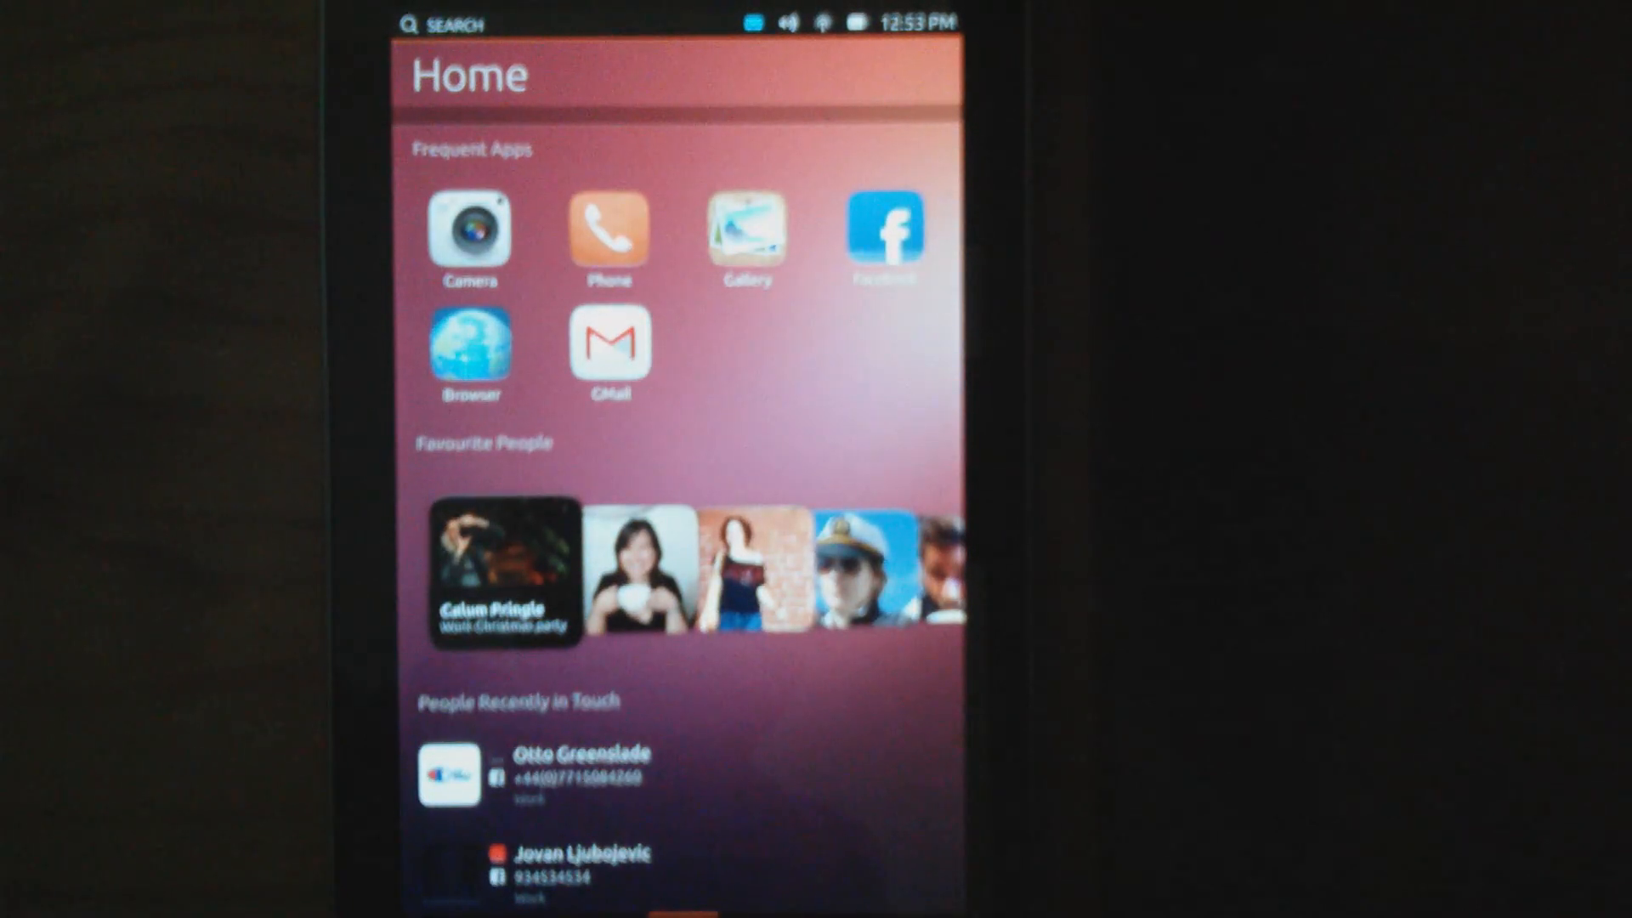
scroll(down, 3)
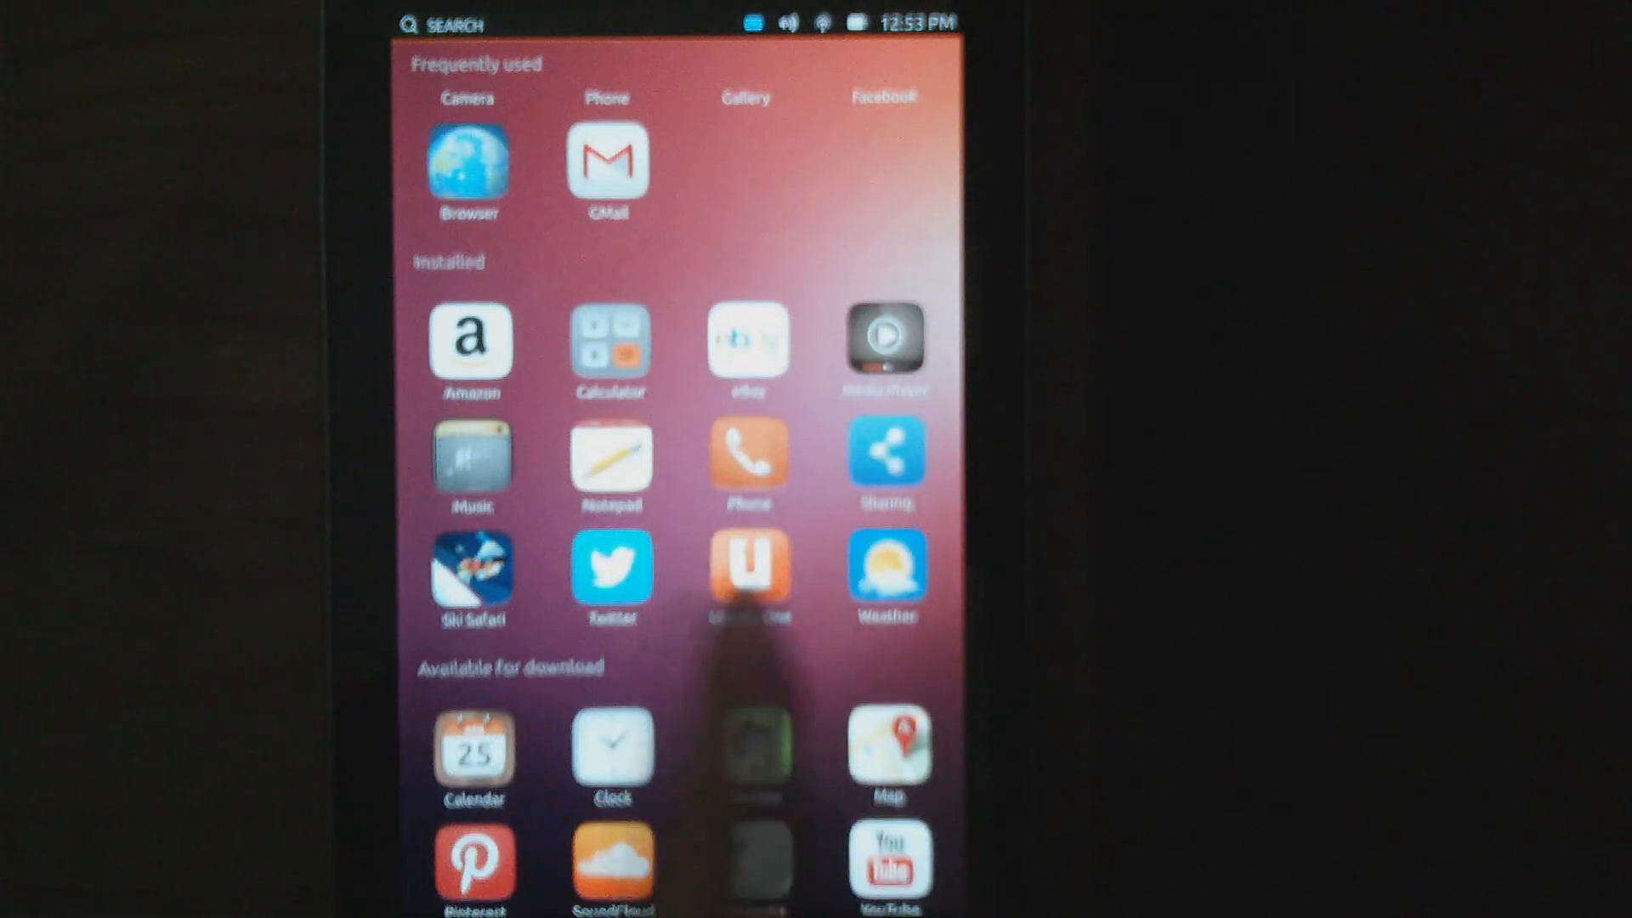
click(886, 570)
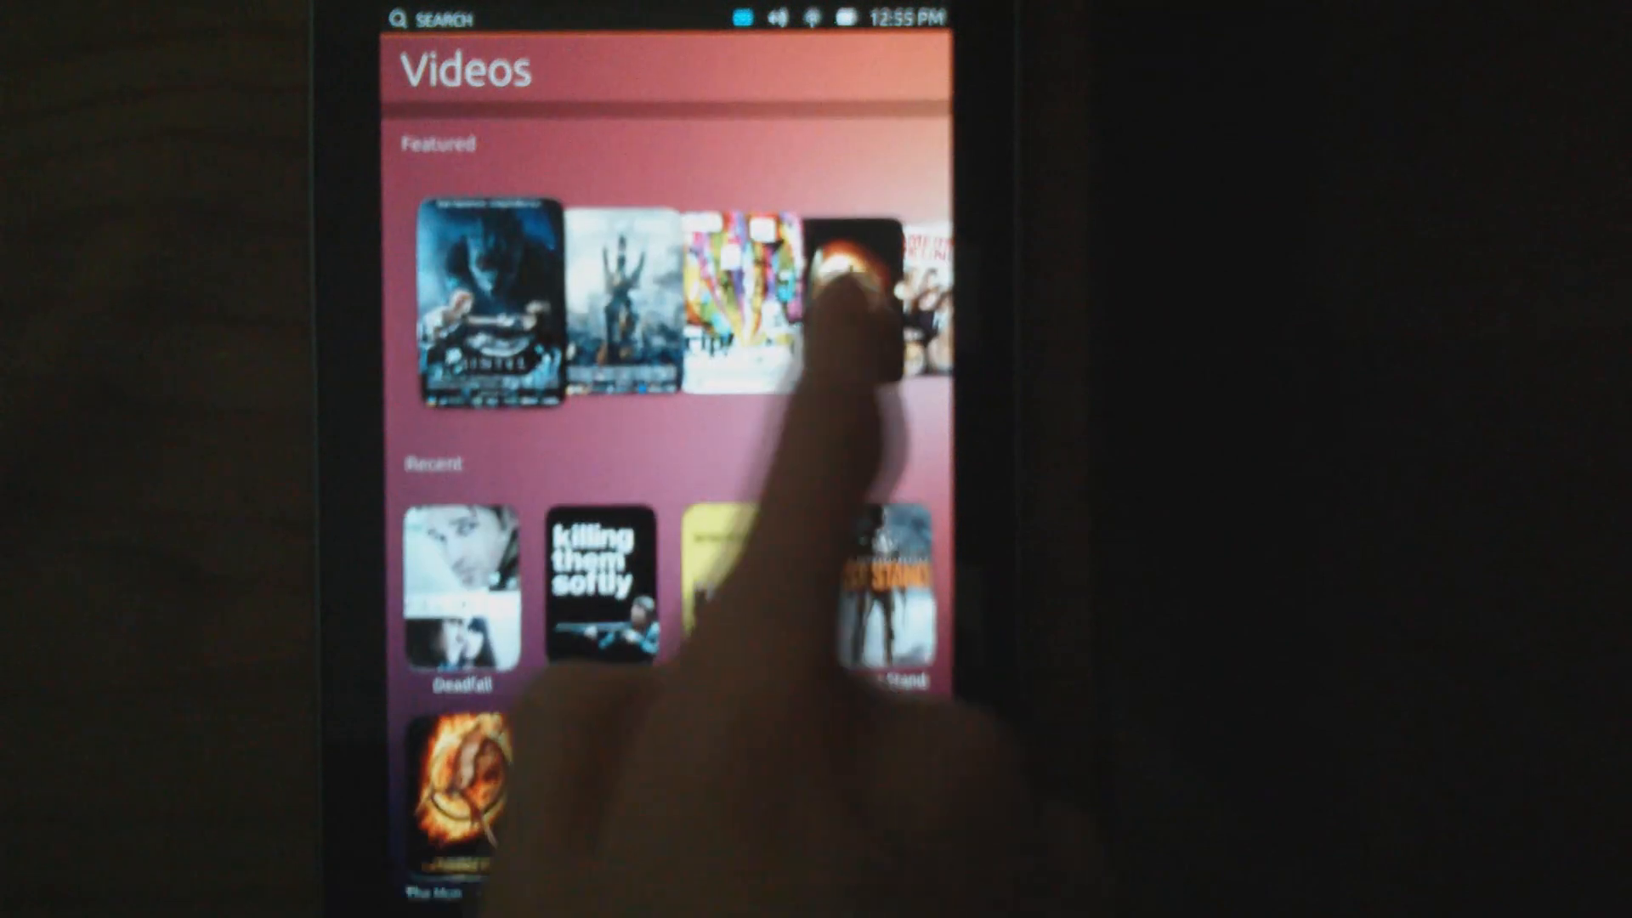
Scroll through the Featured and recently watched titles on the Videos lens.
scroll(down, 3)
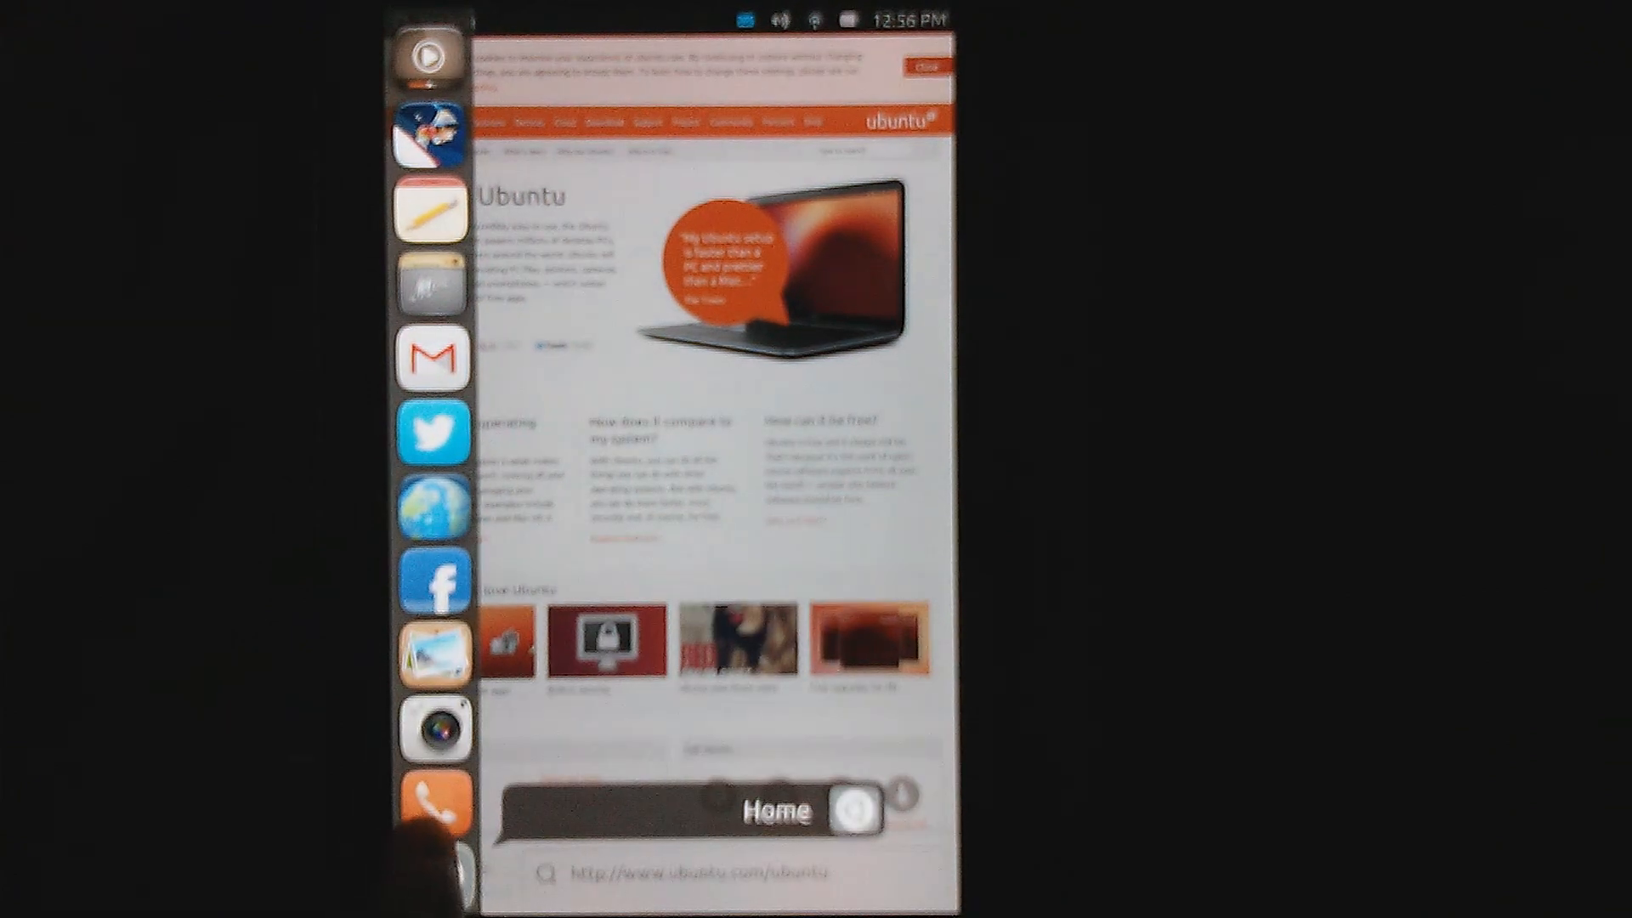
Open Music from the dialer and play Whiz Khalifa's Black and Yellow album.
click(431, 795)
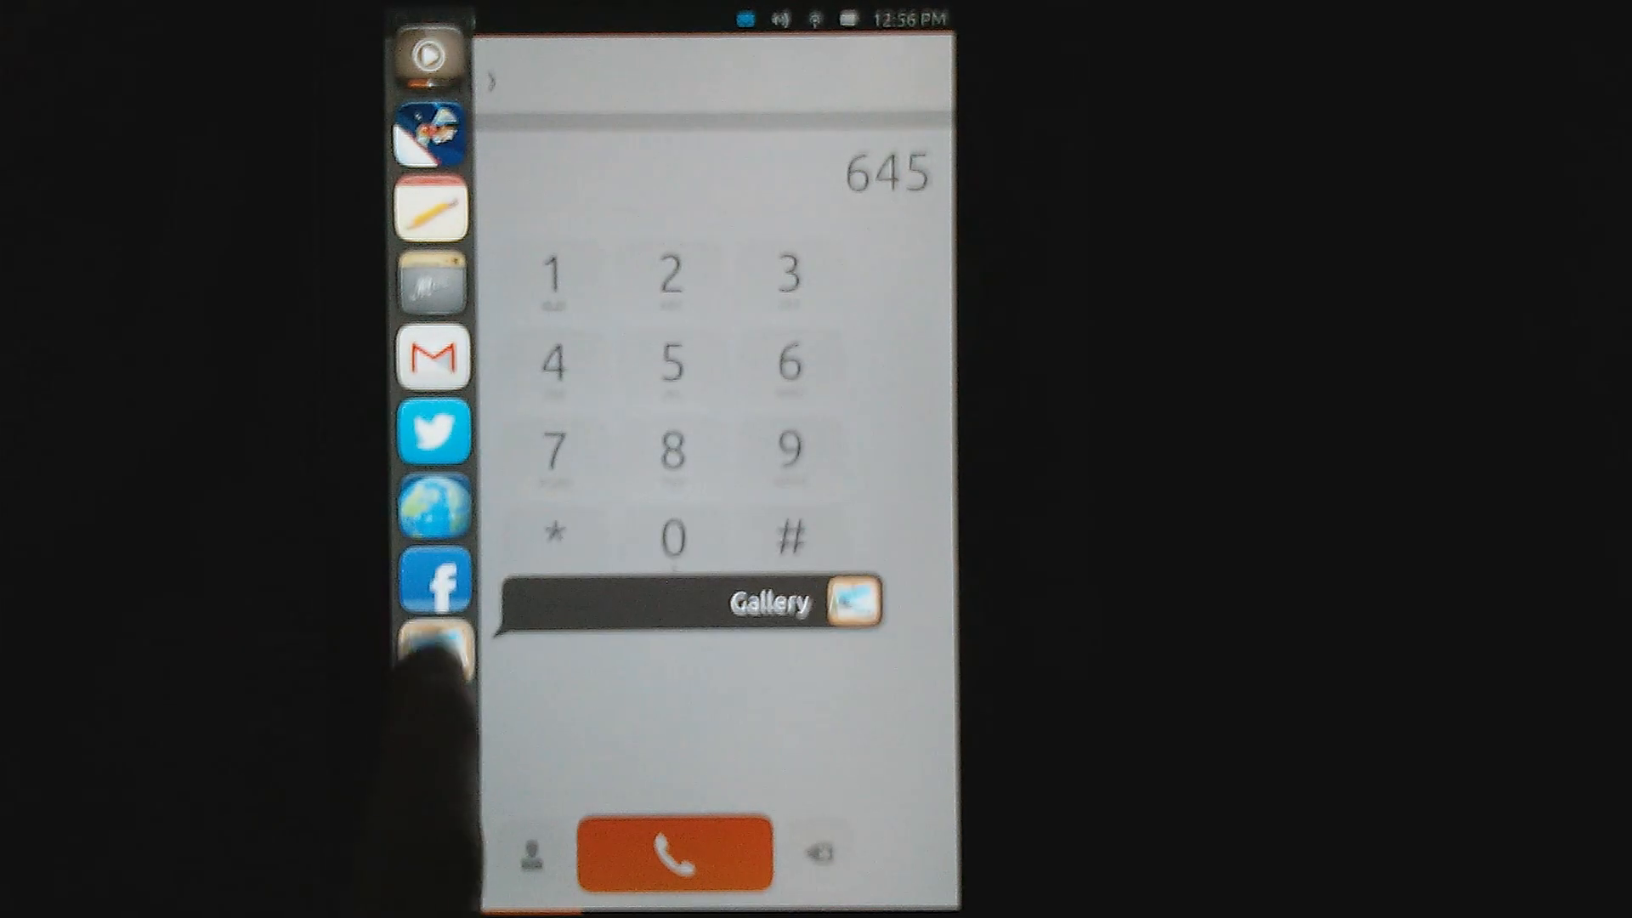
click(806, 603)
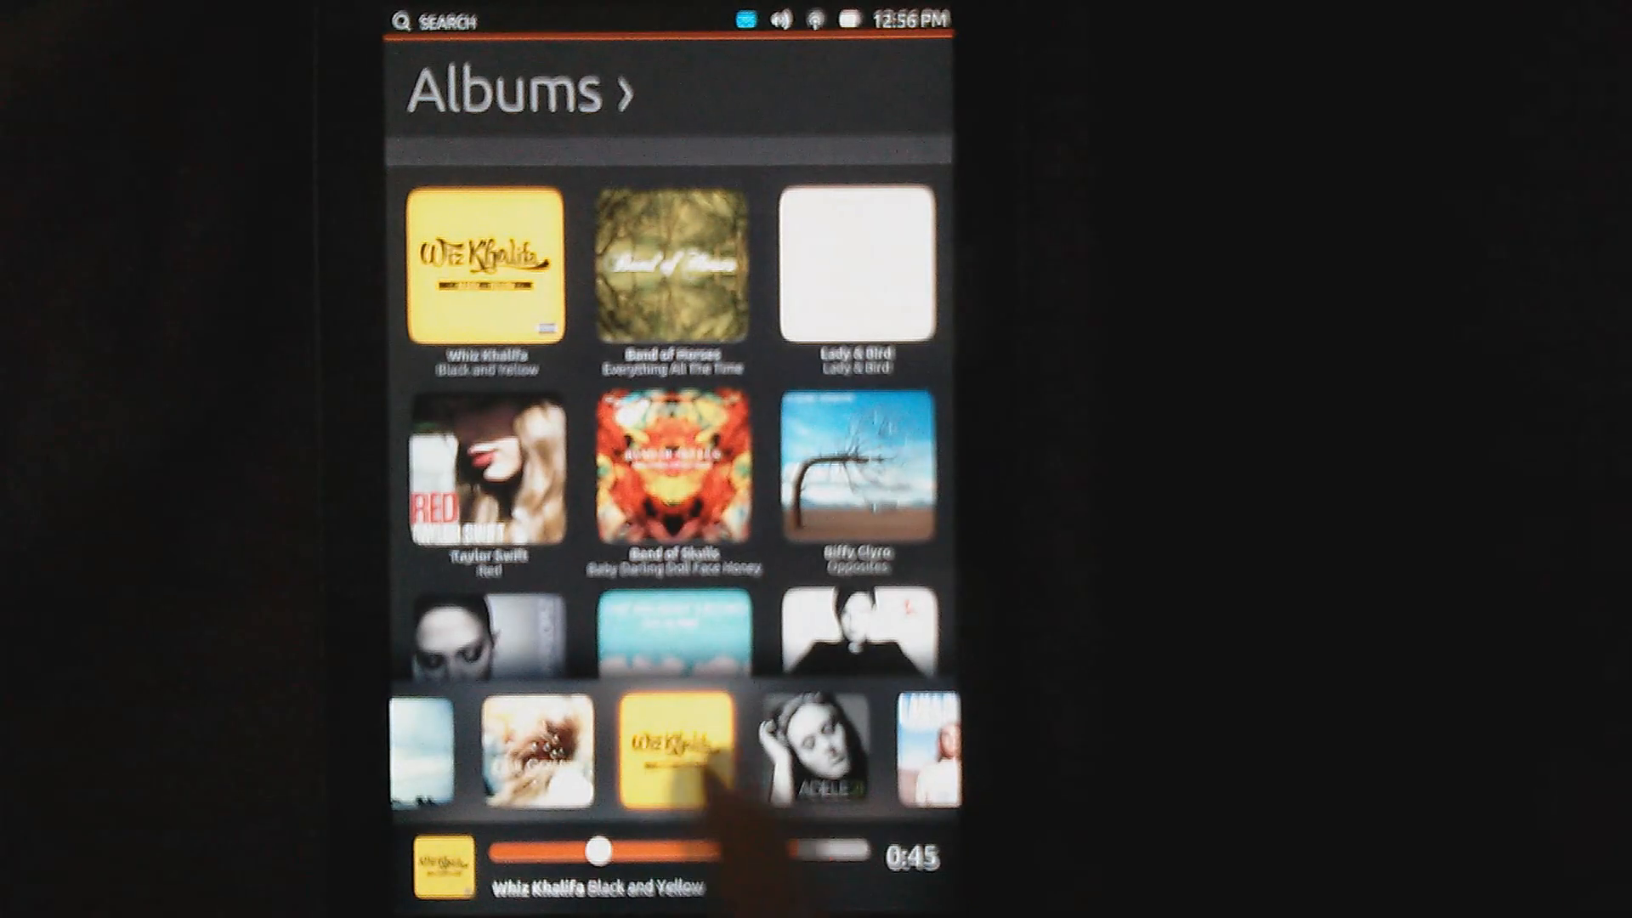